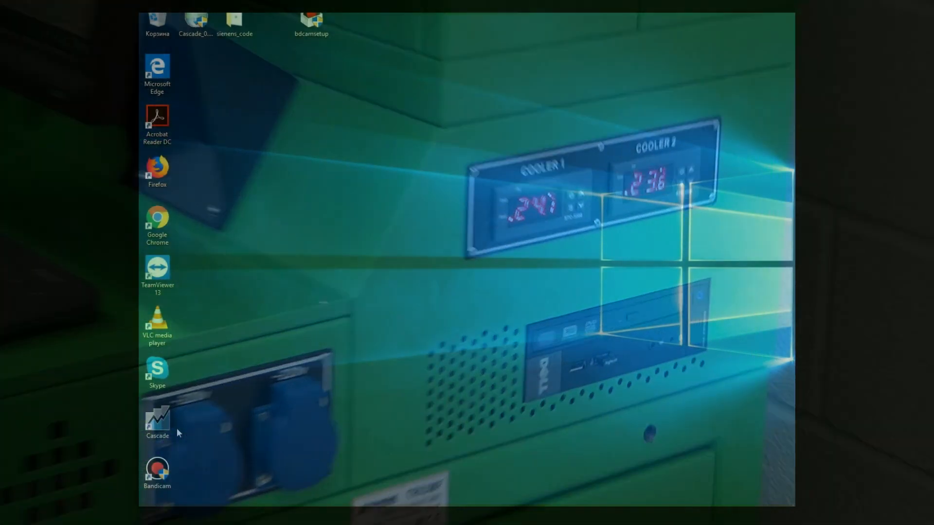
Launch Cascade and browse the AZPI, Bosch and user-made test plans in the plan browser.
double_click(156, 418)
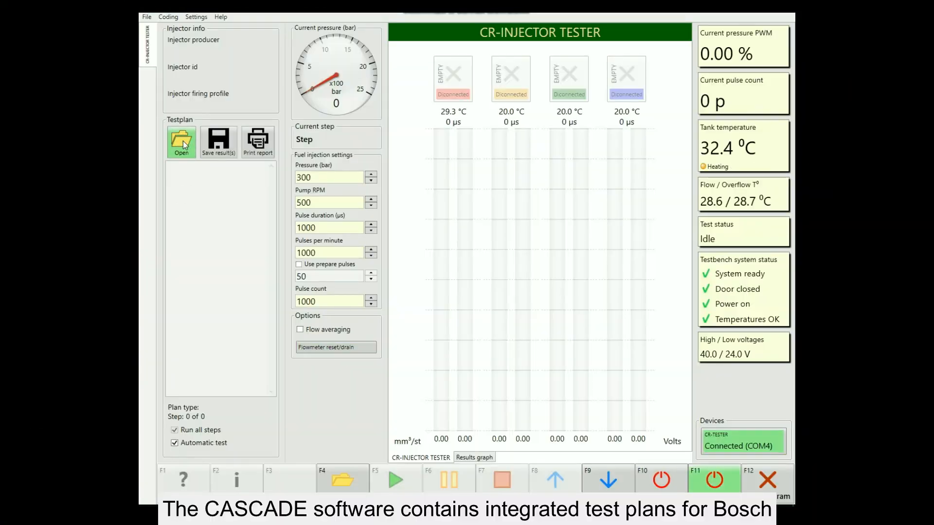
click(181, 141)
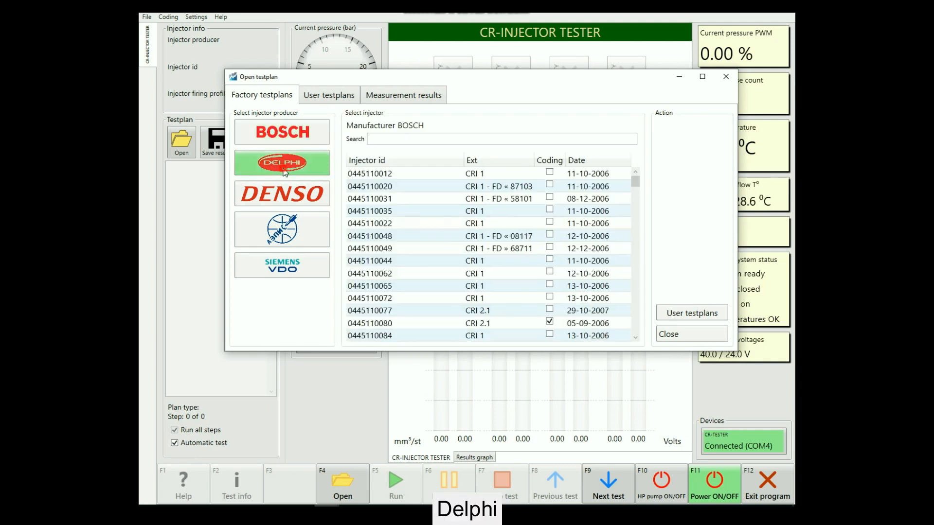
click(282, 229)
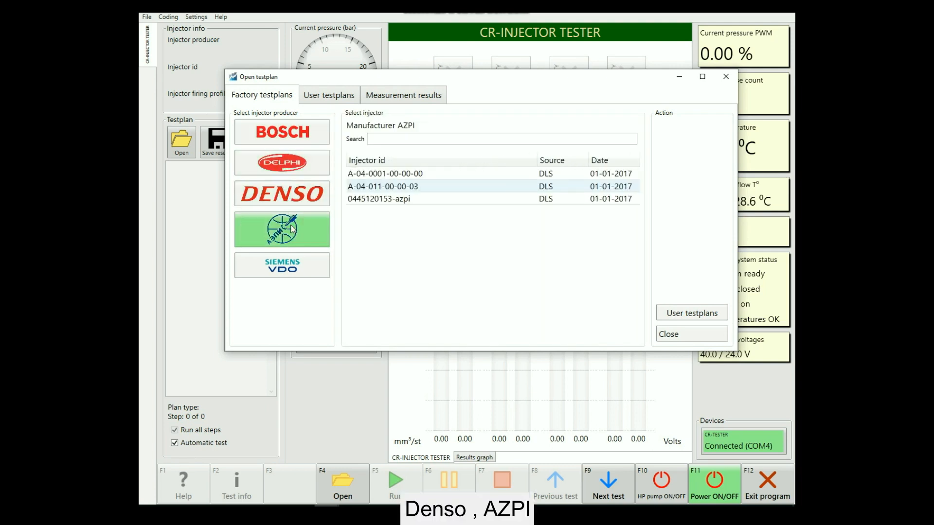
click(281, 131)
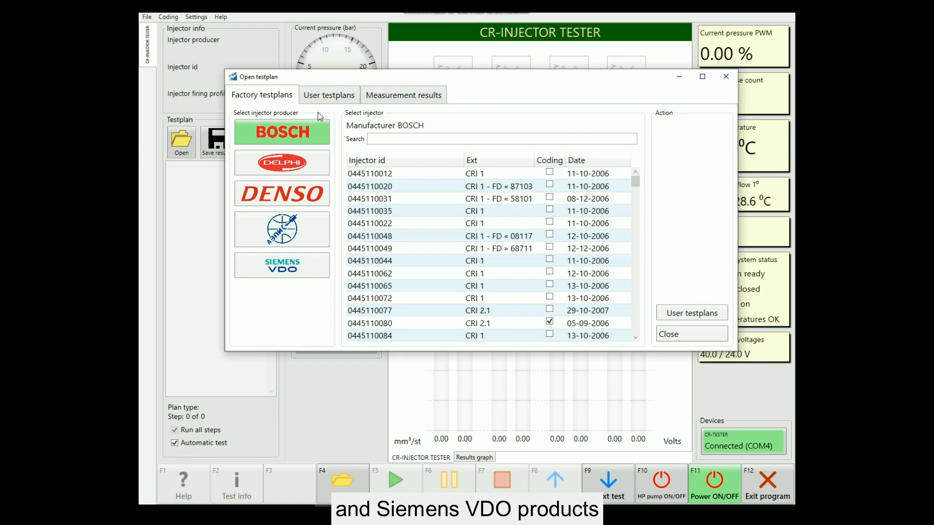
click(327, 95)
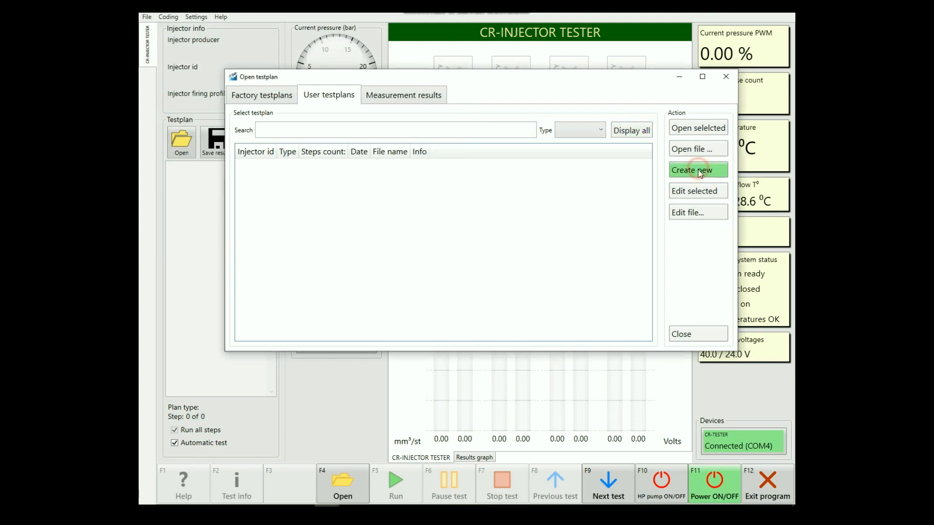
click(697, 169)
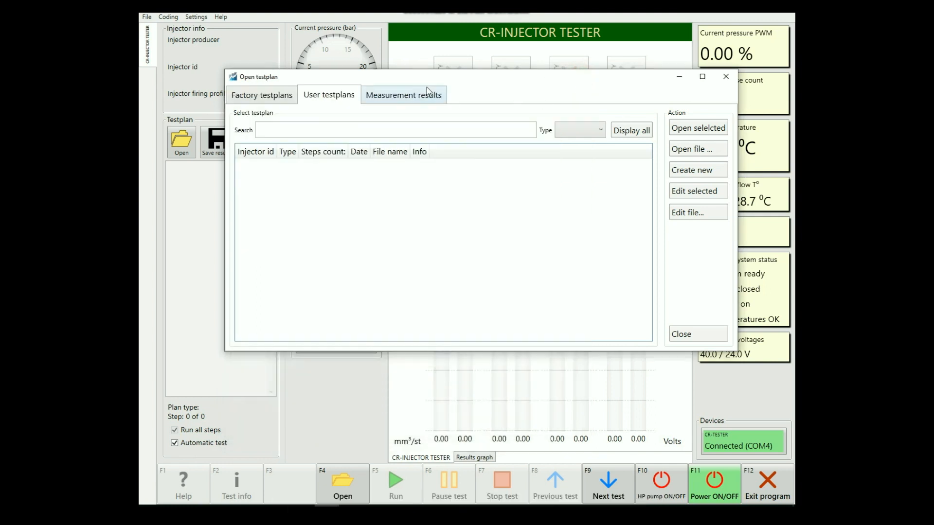
Show the Measurement results list with all saved results displayed.
click(402, 95)
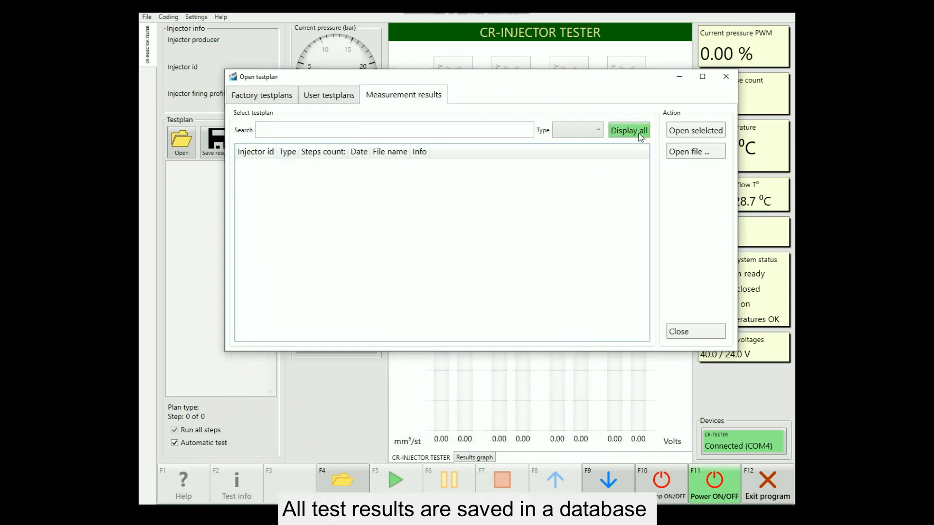
click(262, 94)
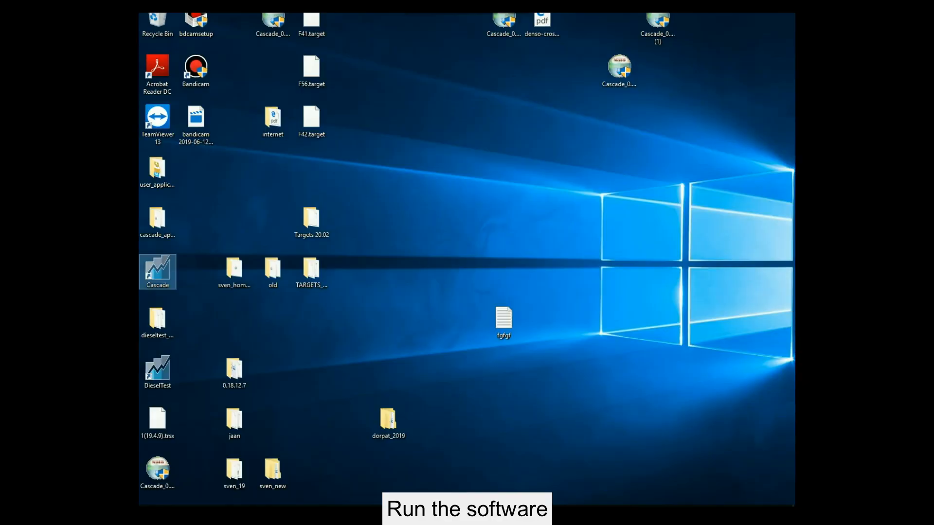
double_click(156, 272)
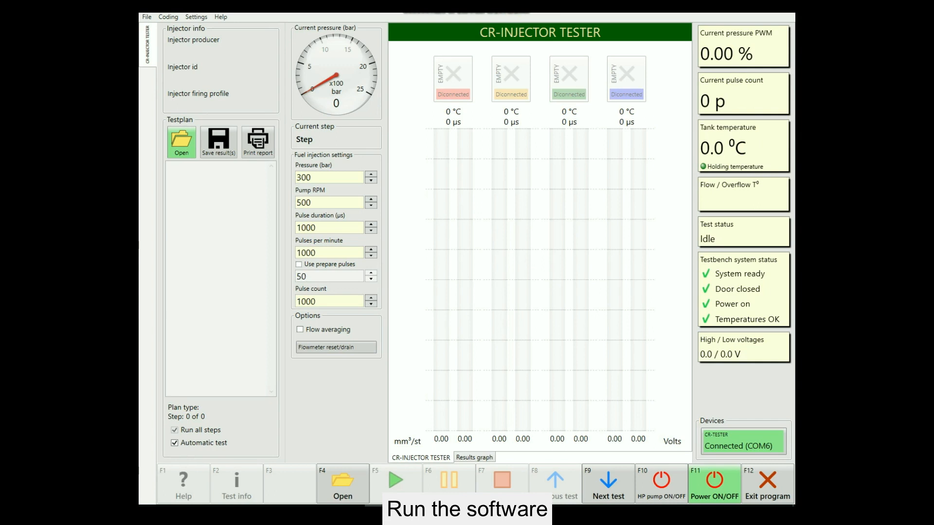
click(181, 142)
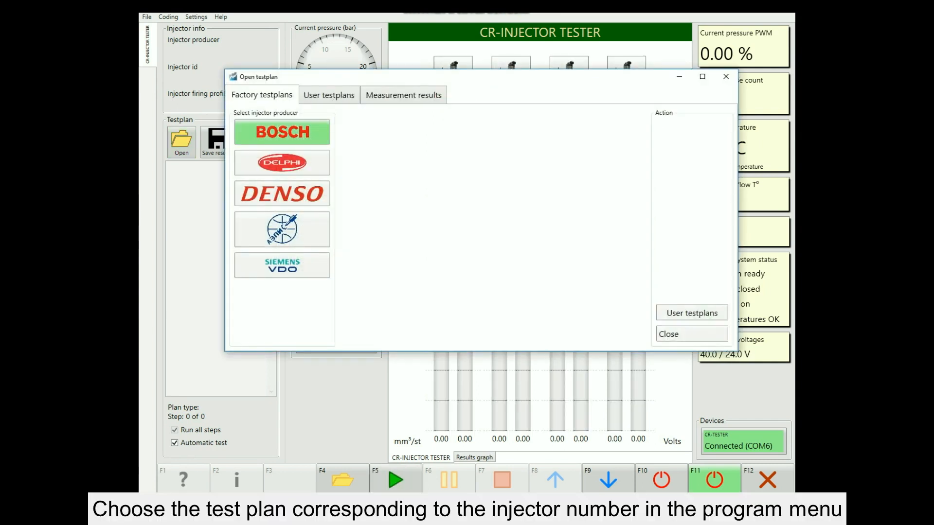
click(280, 131)
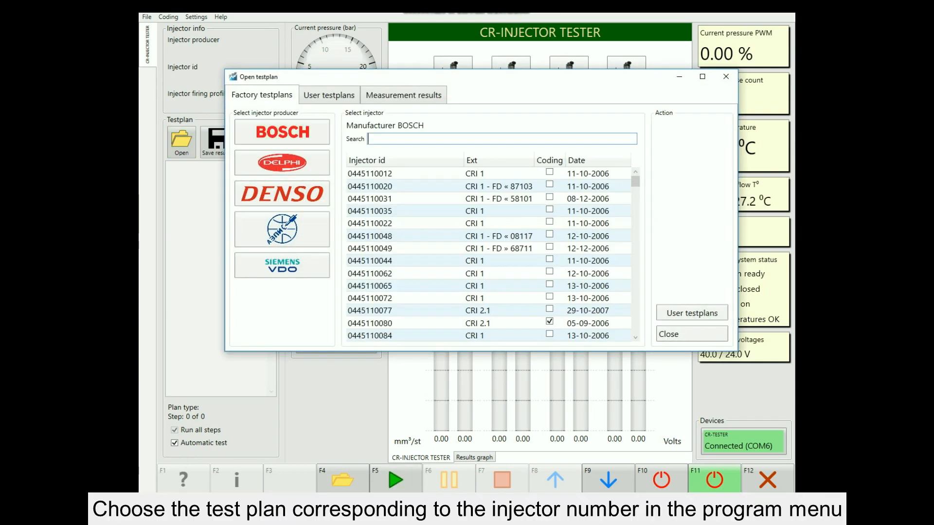
text(0312)
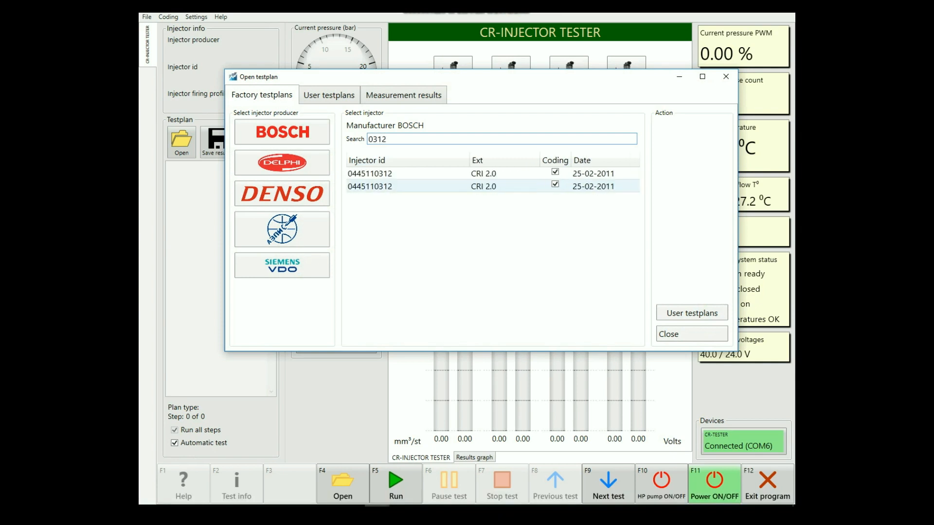
click(407, 173)
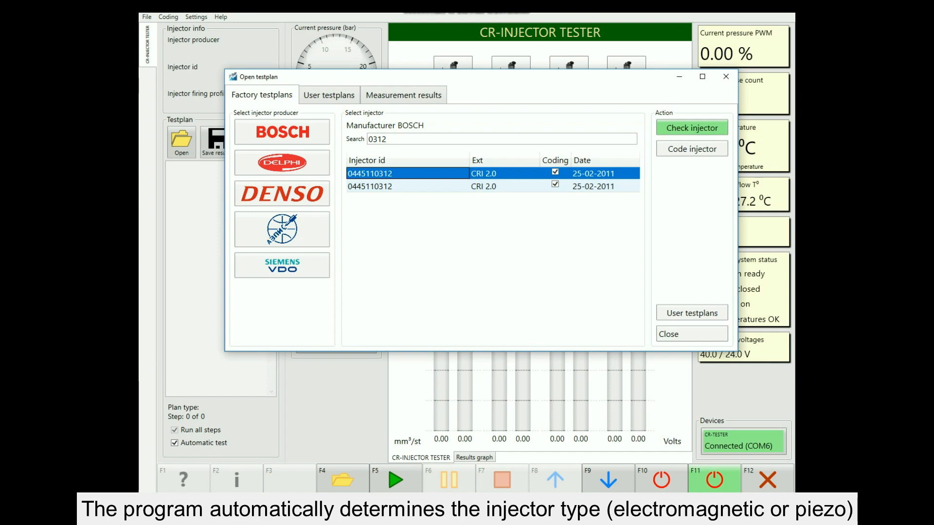
click(690, 128)
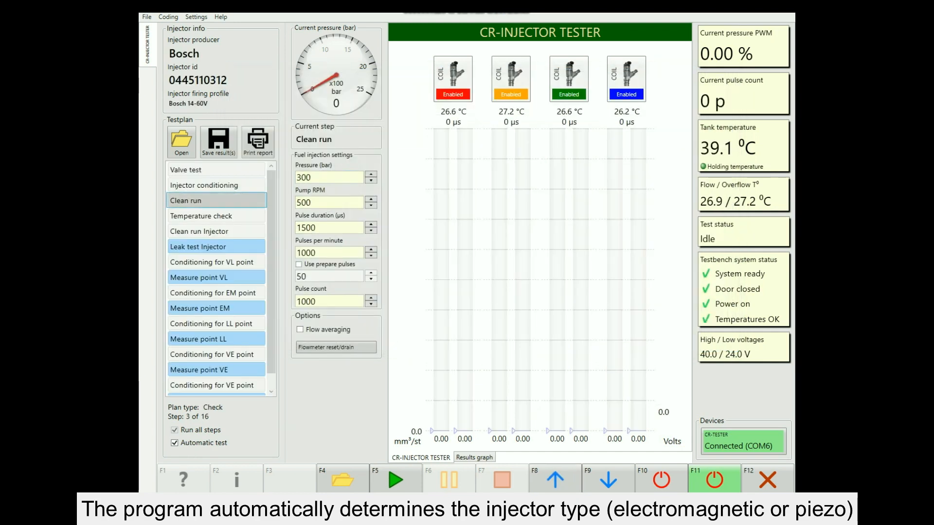
click(396, 478)
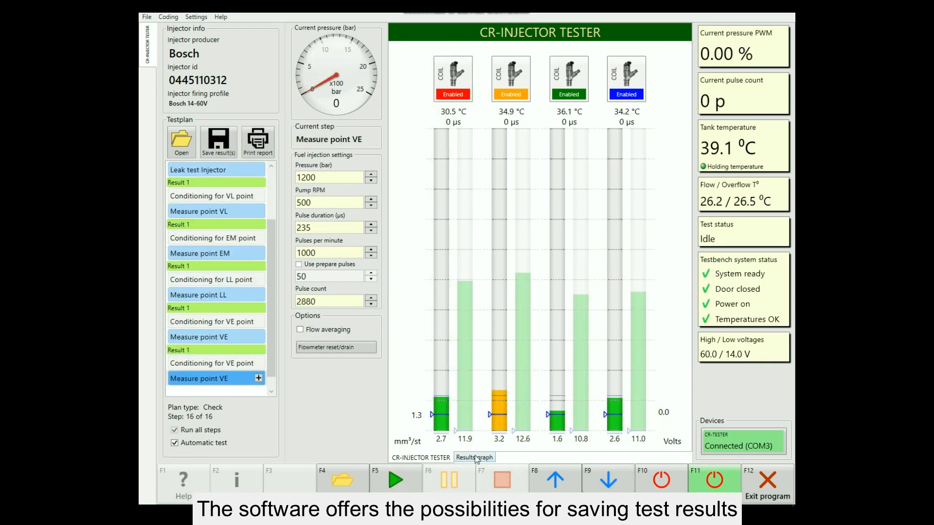
Review the injector delivery results graph and return to the live bars view.
click(474, 458)
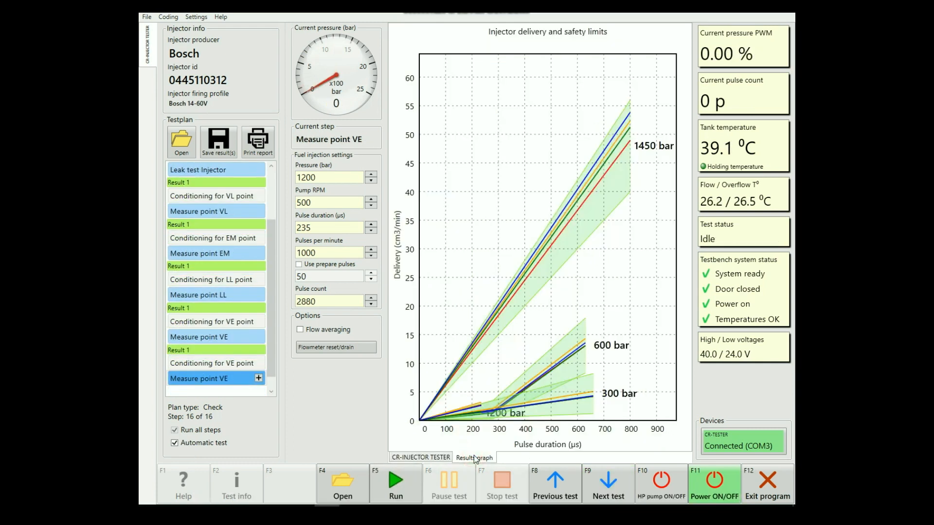
click(474, 457)
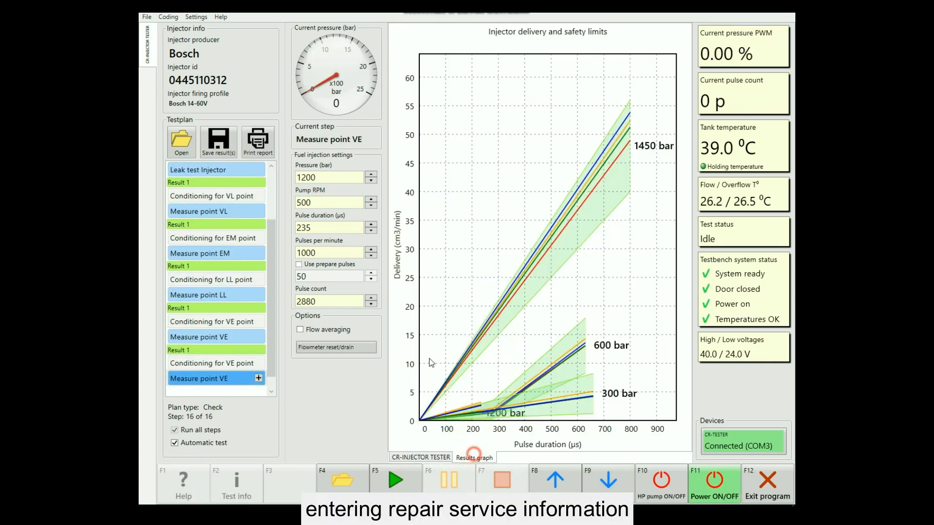
click(420, 457)
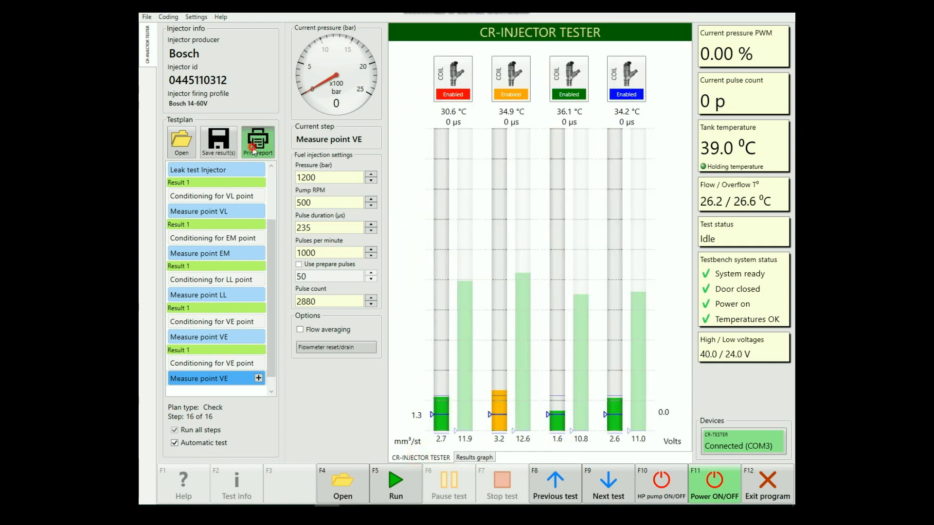
Review report configuration (serials, customer, owner, test data) and generate the test-results report.
click(257, 142)
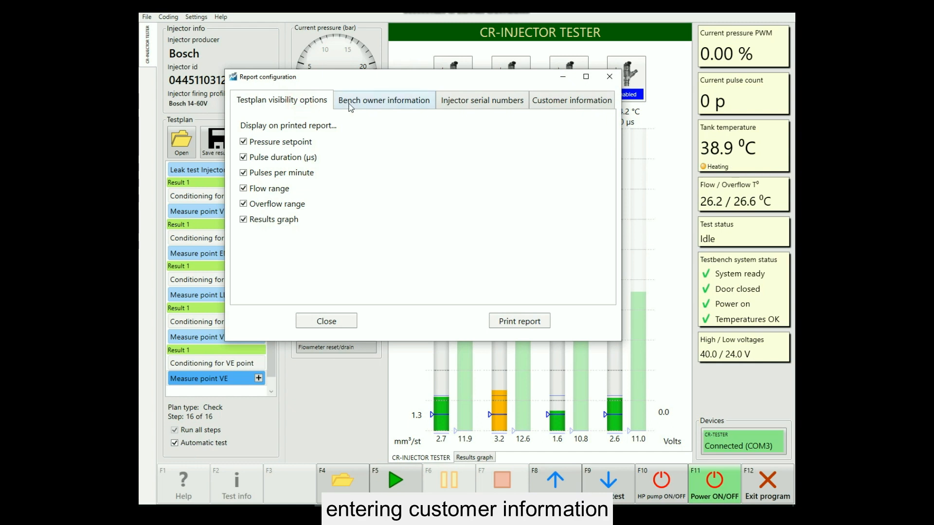
click(384, 100)
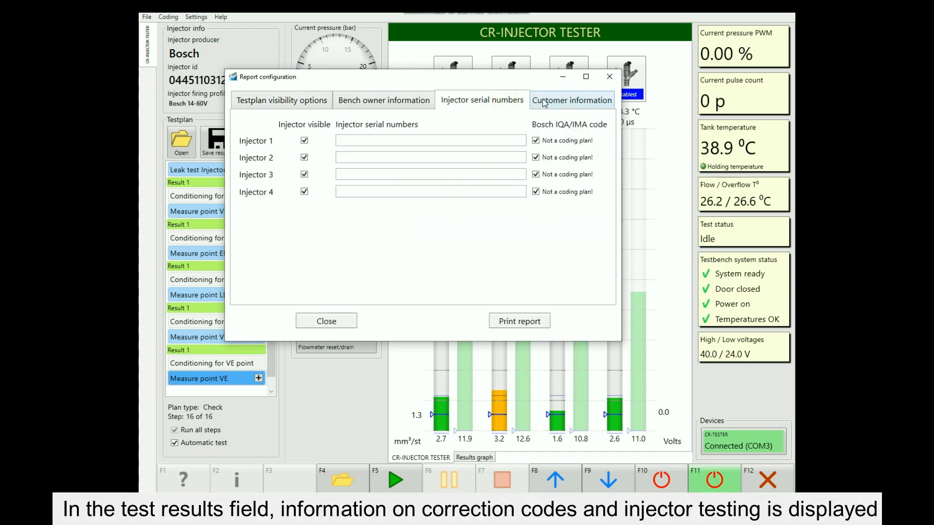
click(571, 100)
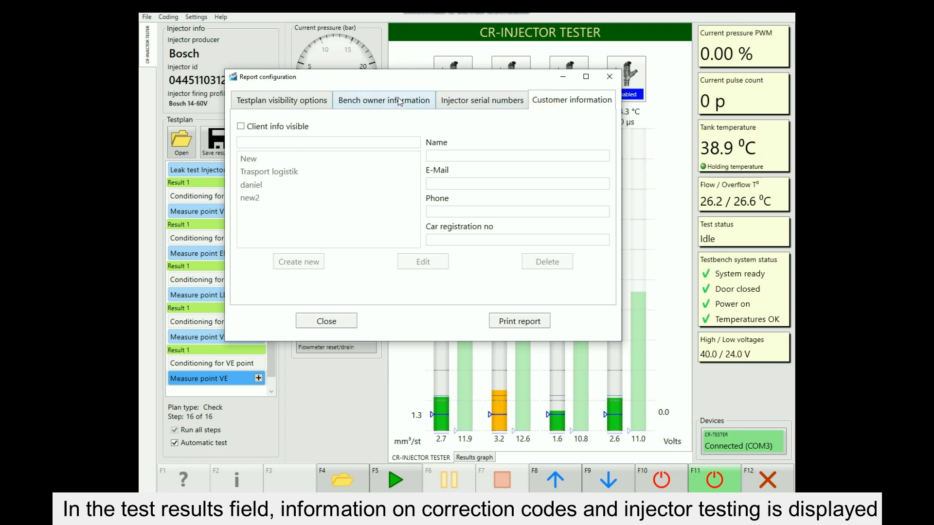
click(384, 100)
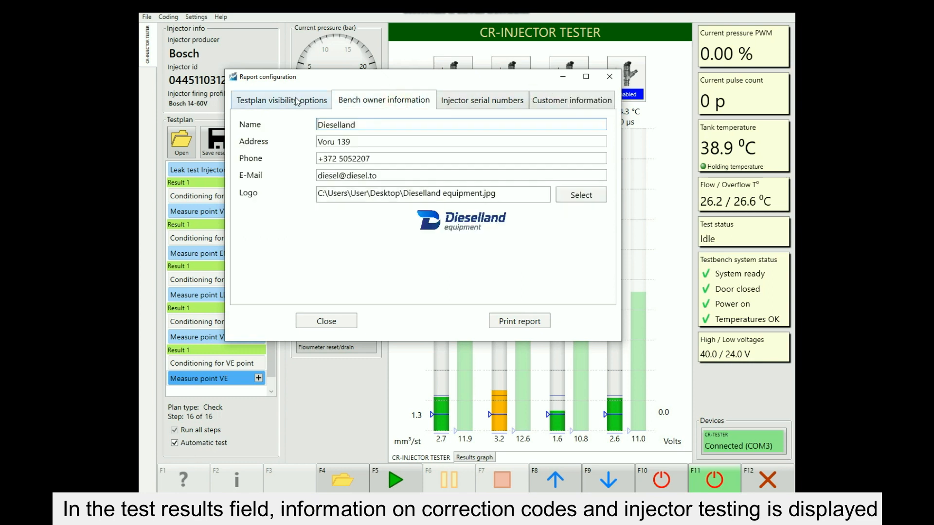
click(280, 100)
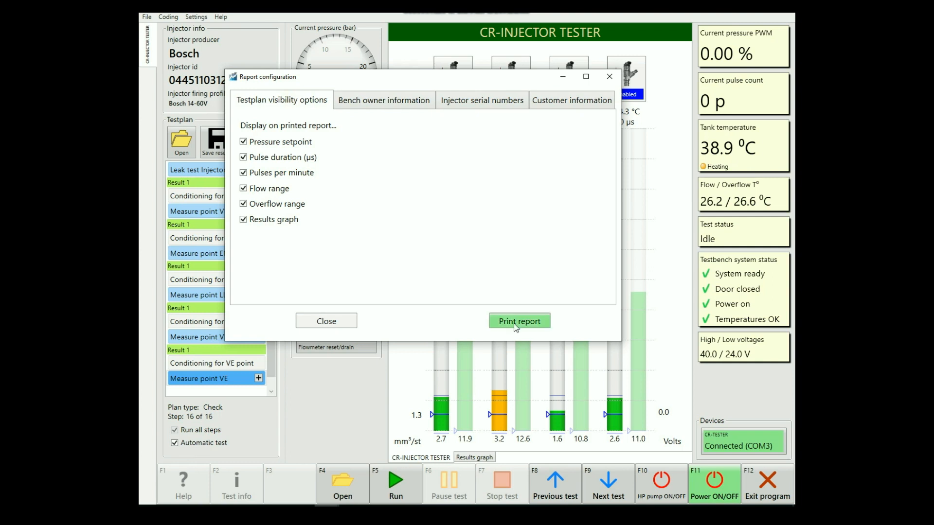
click(518, 321)
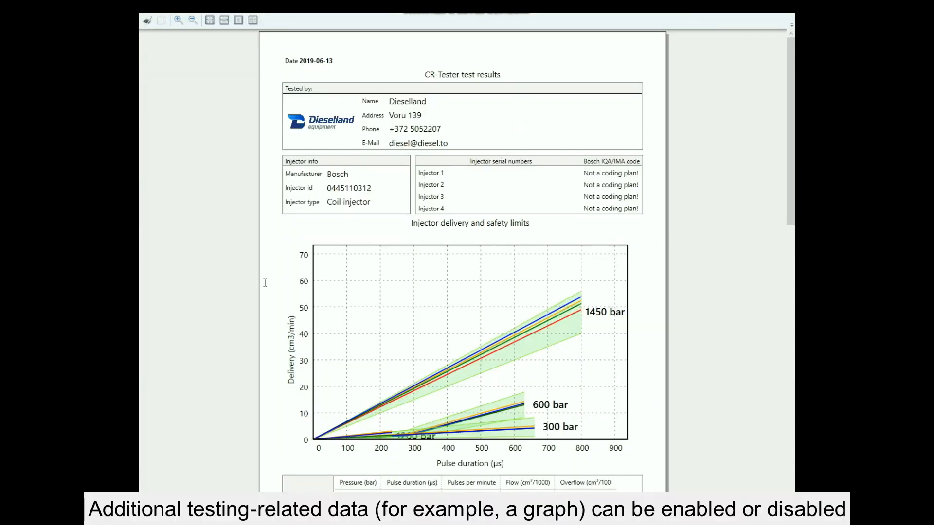
scroll(down, 3)
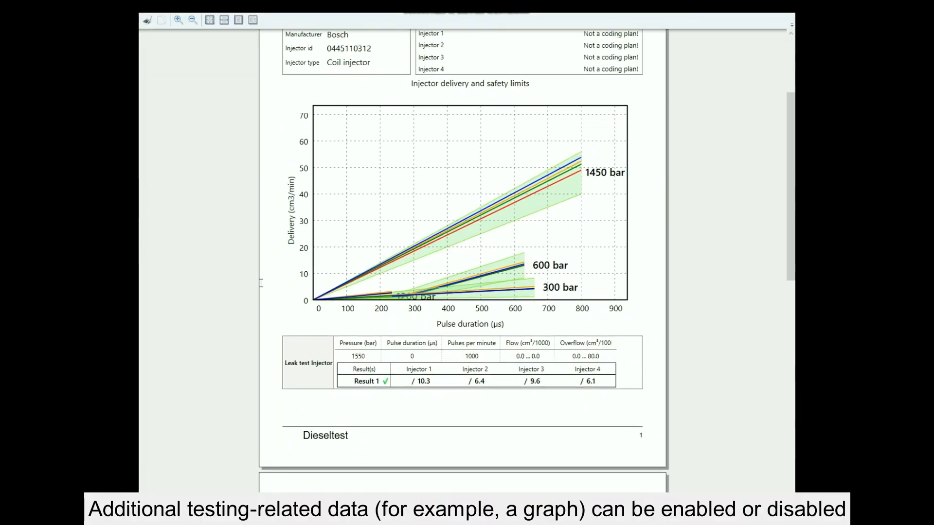
scroll(down, 3)
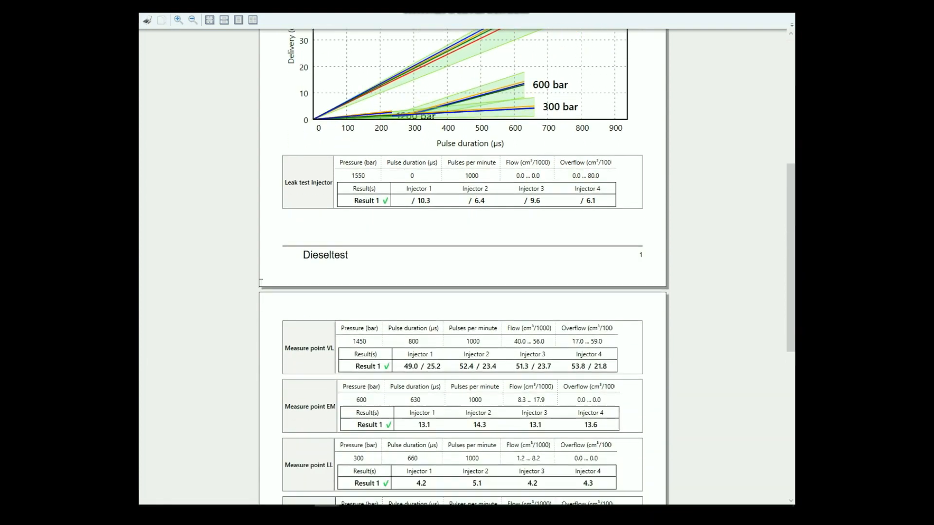
scroll(down, 3)
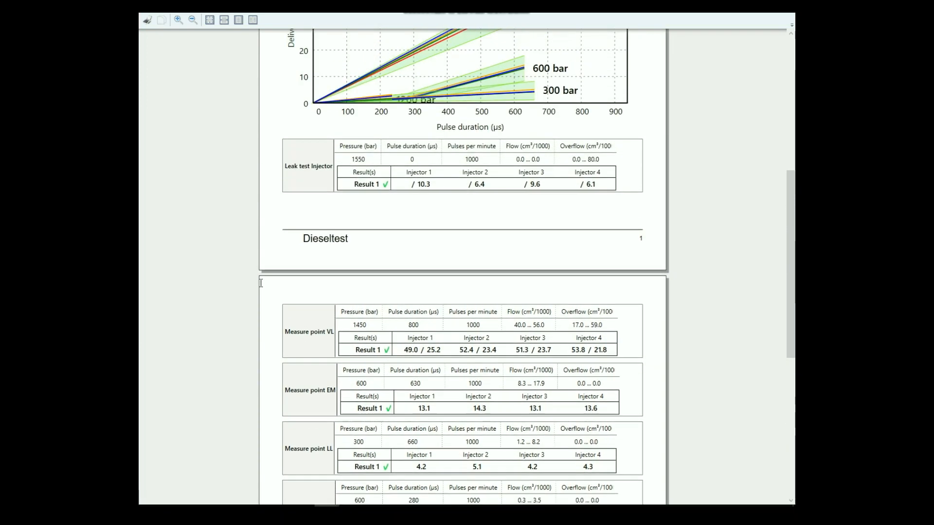
scroll(up, 3)
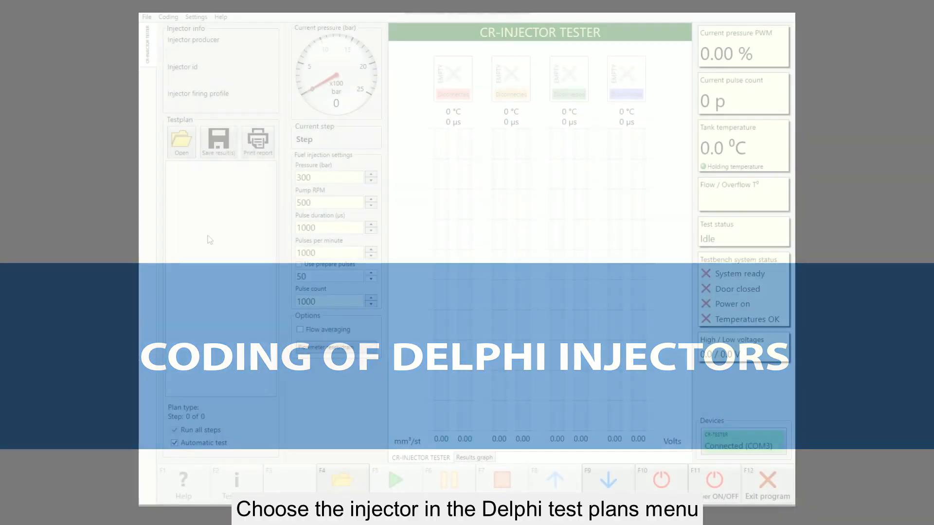
Select the Delphi EJBR03902D plan by searching '3902' in the Delphi factory plans.
click(181, 142)
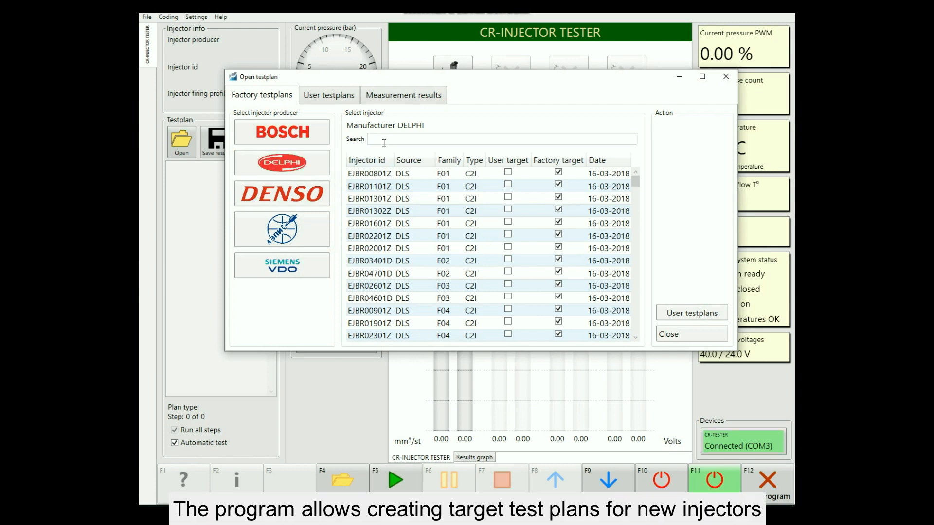
text(3902)
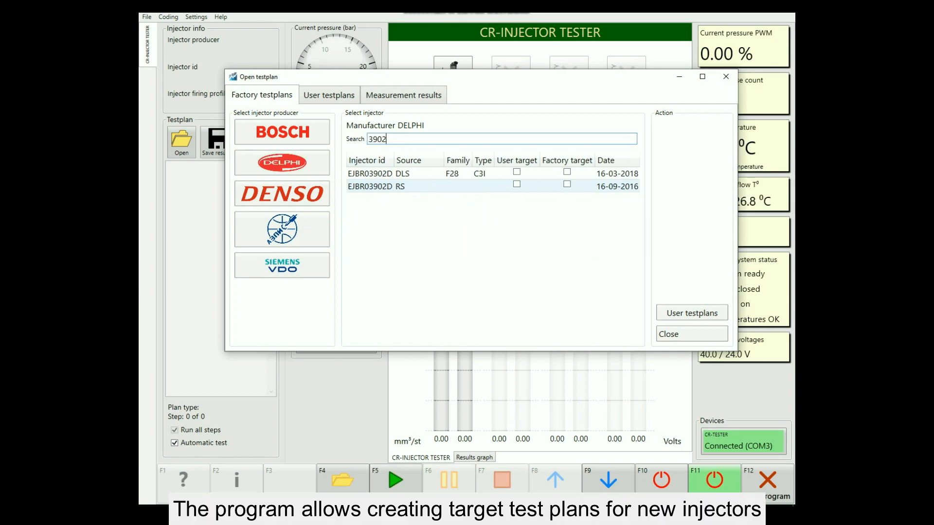
click(417, 173)
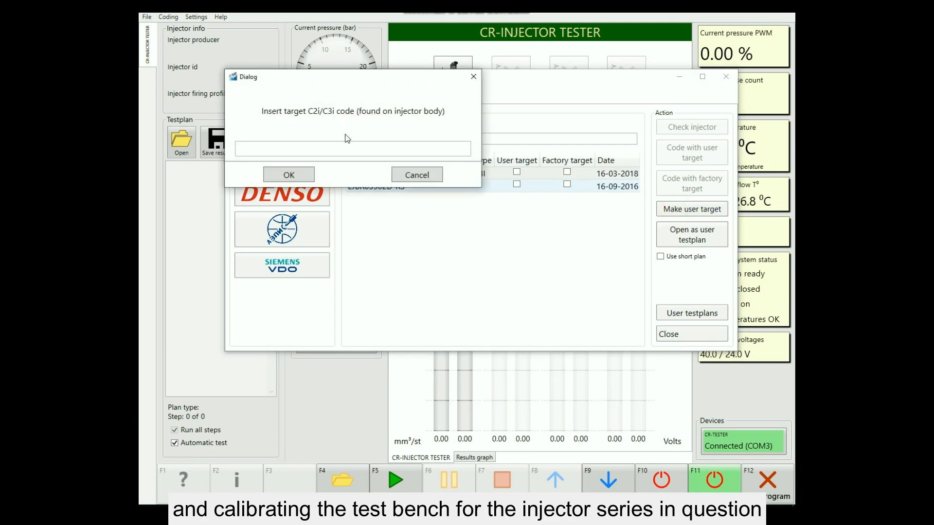
click(351, 148)
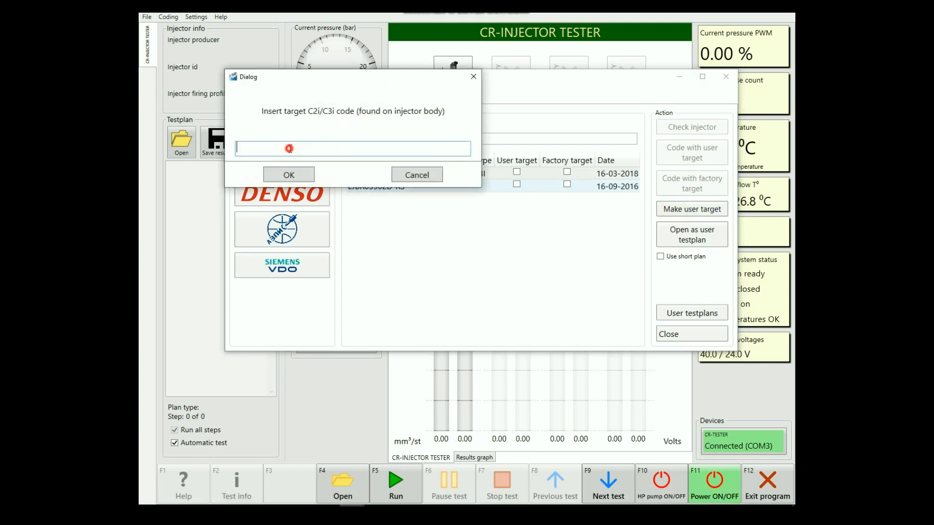
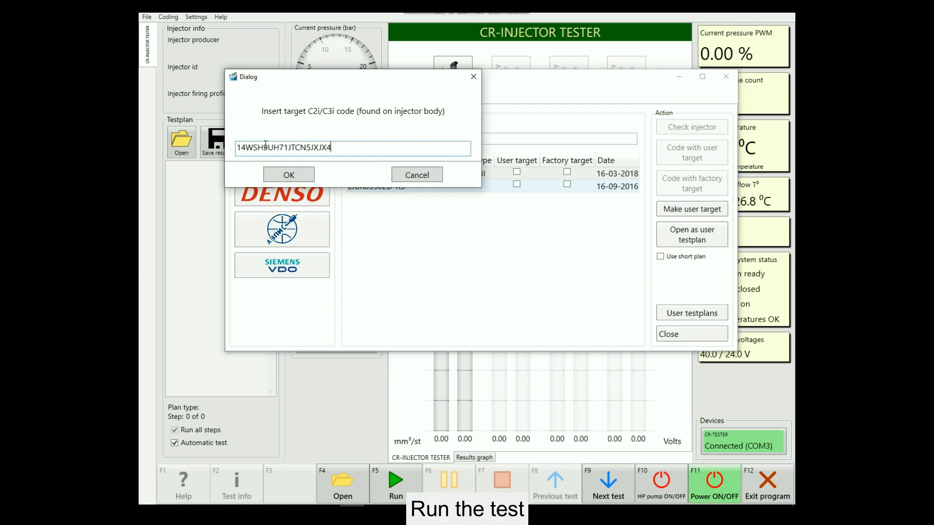
click(288, 174)
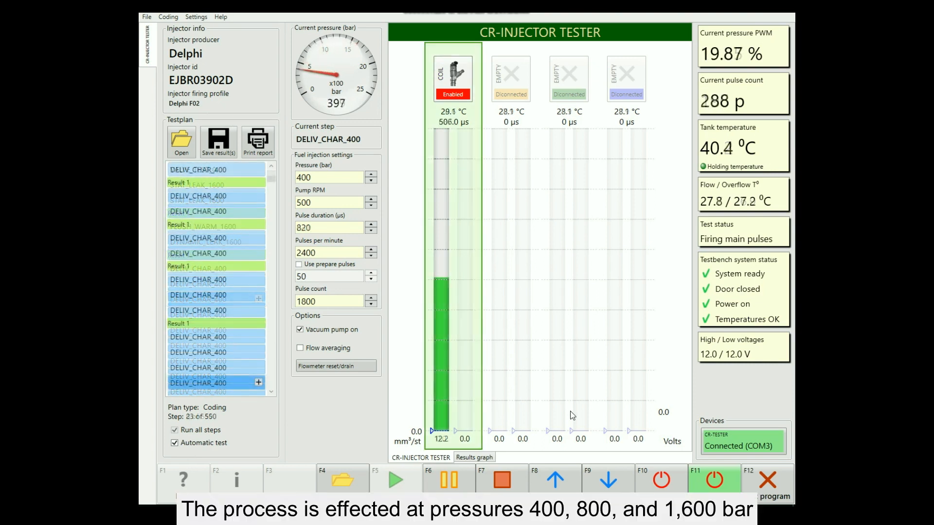
Show the delivery curves at 400, 800 and 1600 bar for the completed test.
click(474, 457)
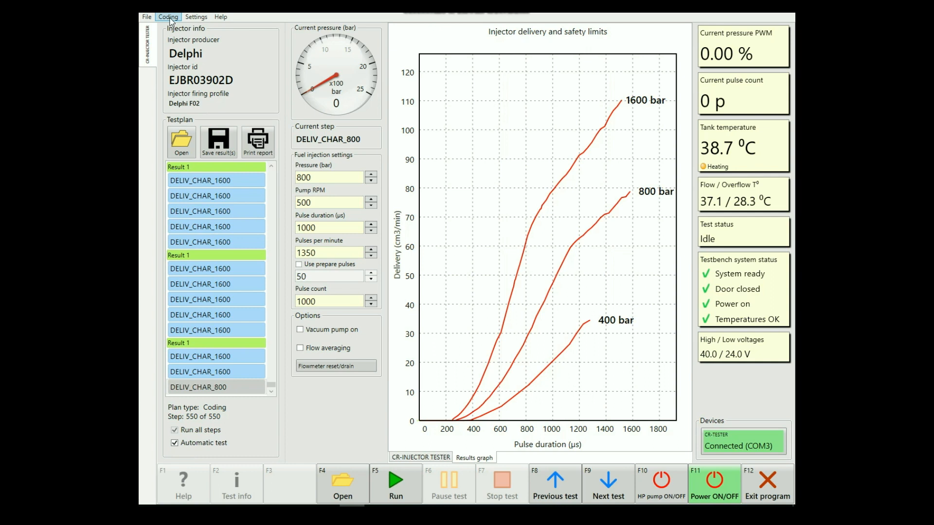
Save injector 1's results as the Delphi C3I target via Coding > Delphi and acknowledge the F28 save.
click(168, 16)
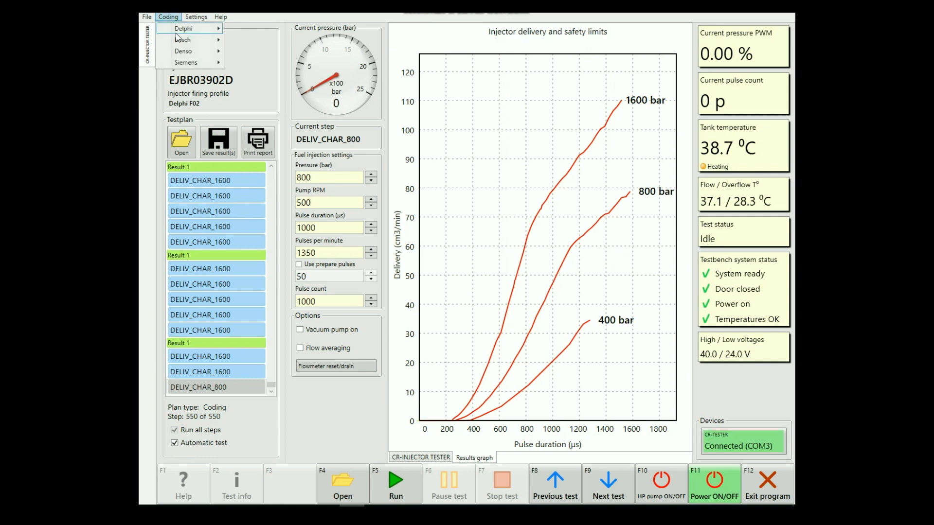
mouse_move(184, 29)
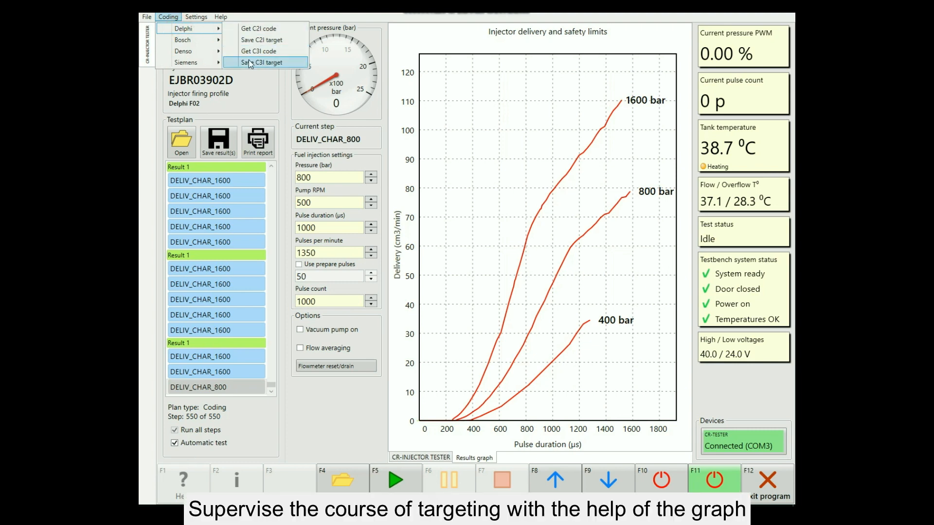
click(259, 62)
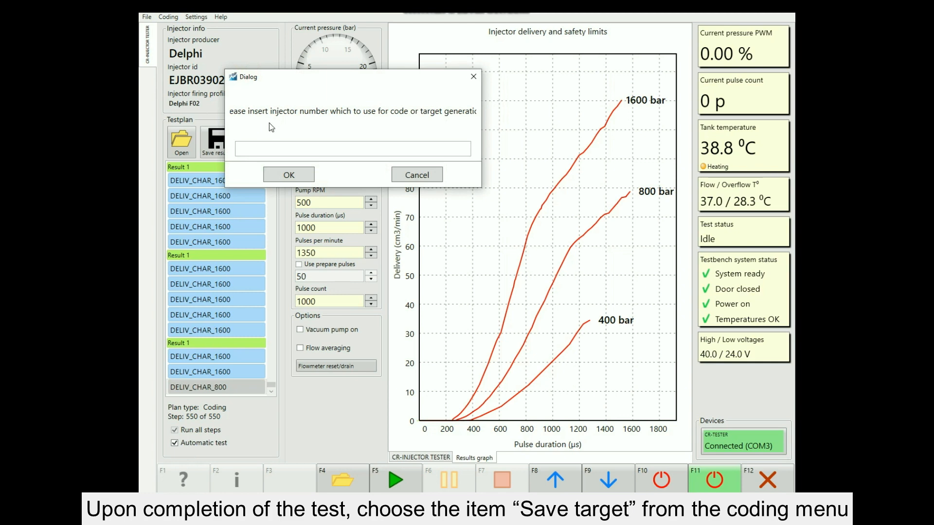
click(352, 147)
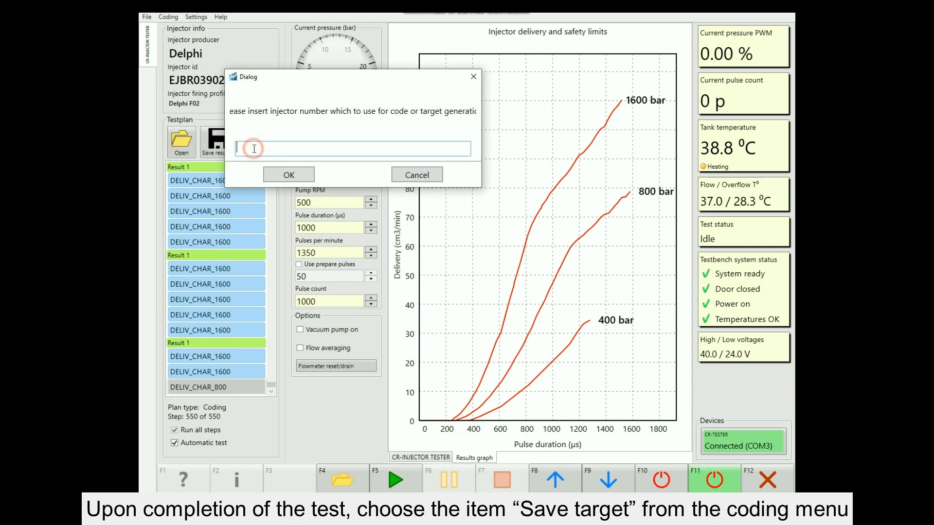
text(1)
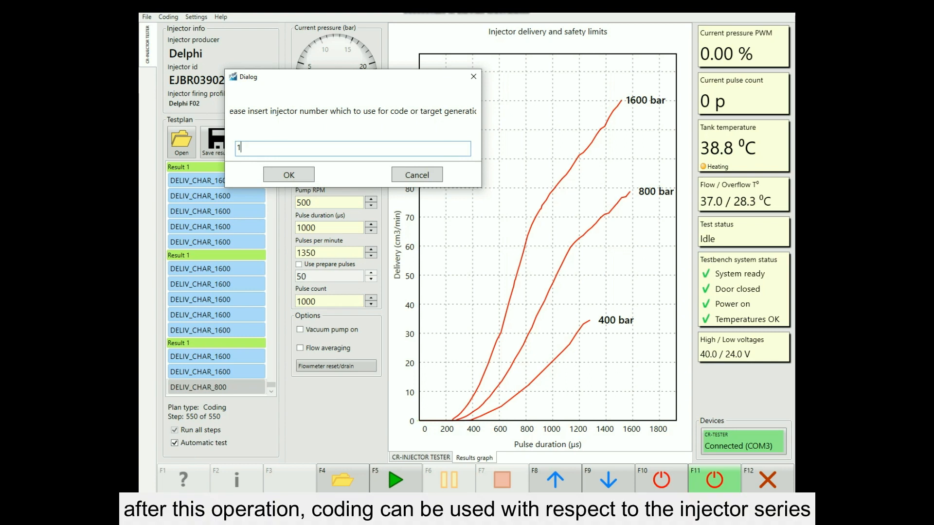
click(288, 174)
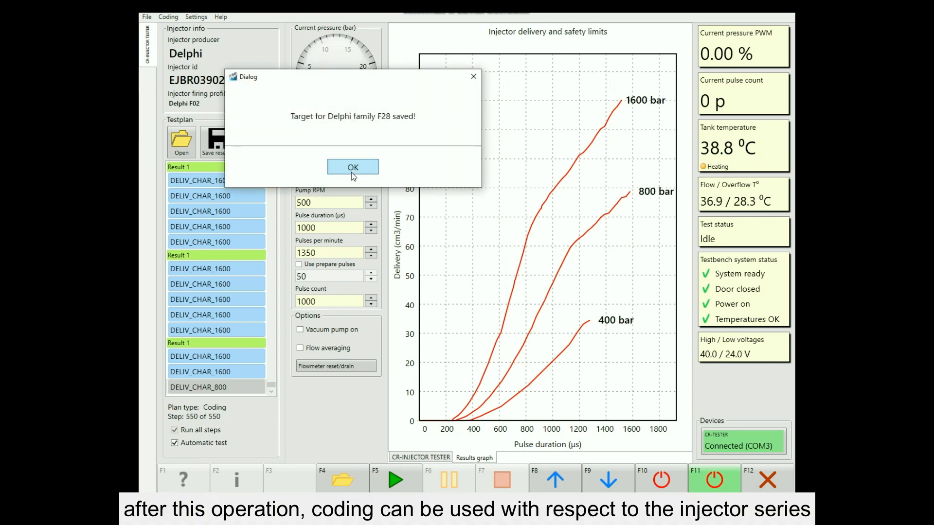
click(352, 166)
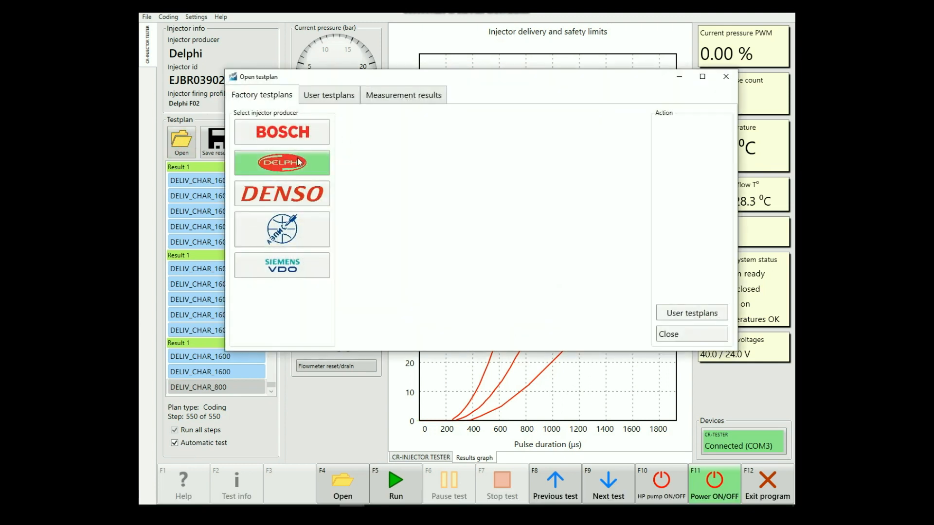
Code the EJBR03902D injector against its user target and view the results graph.
click(281, 162)
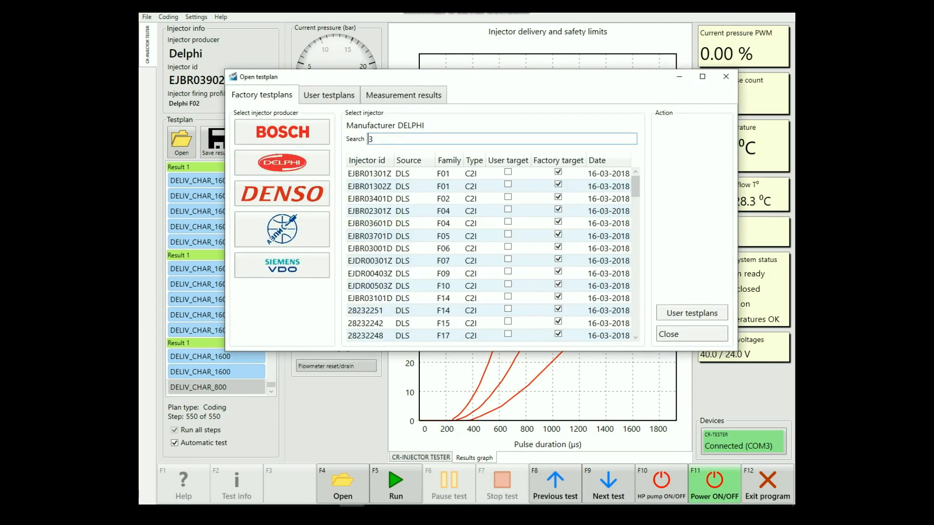
text(902)
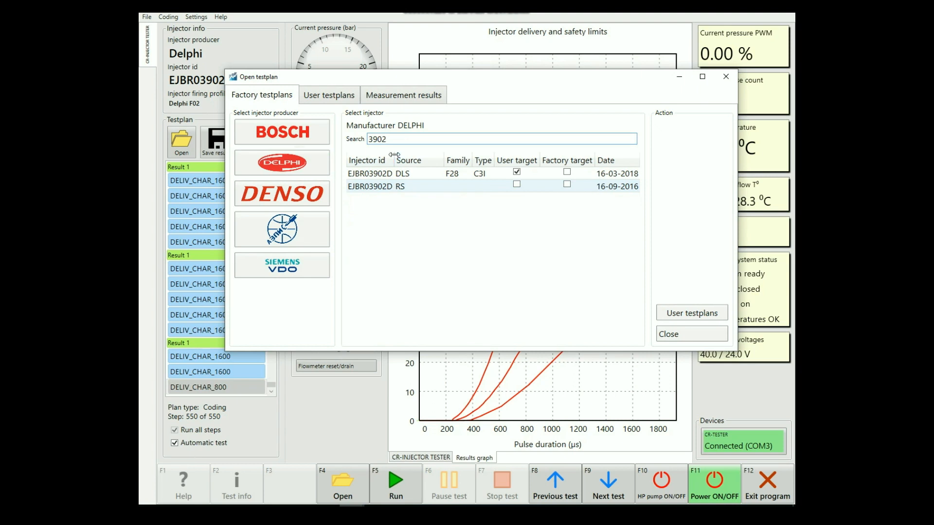
click(393, 173)
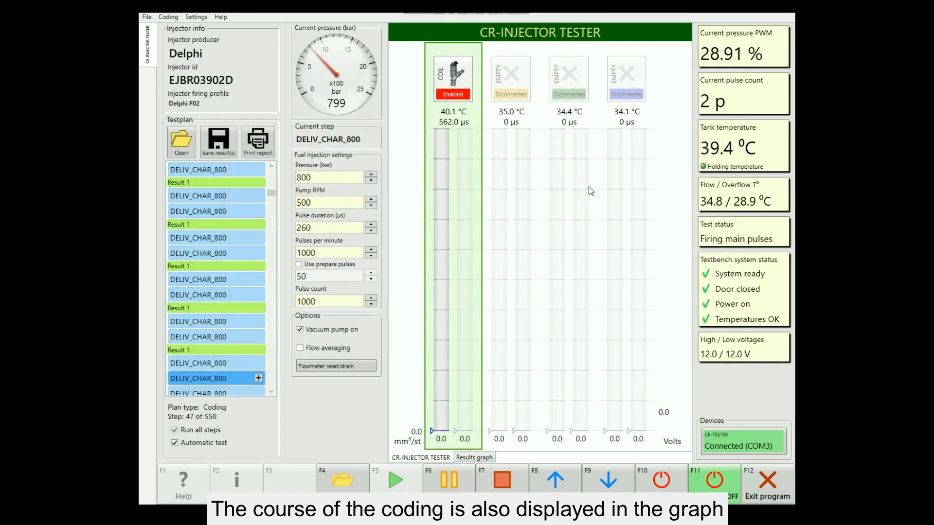
click(474, 457)
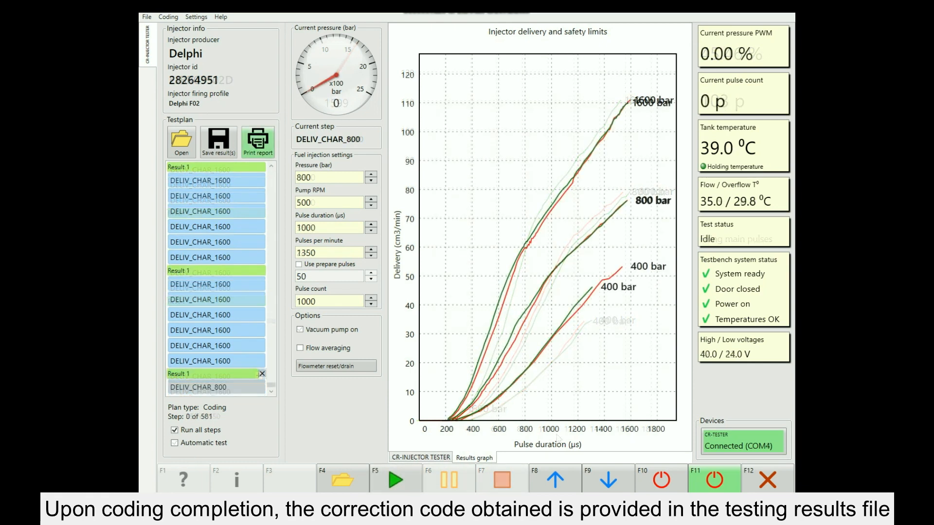
Print the results report with the Transport customer details visible.
click(257, 141)
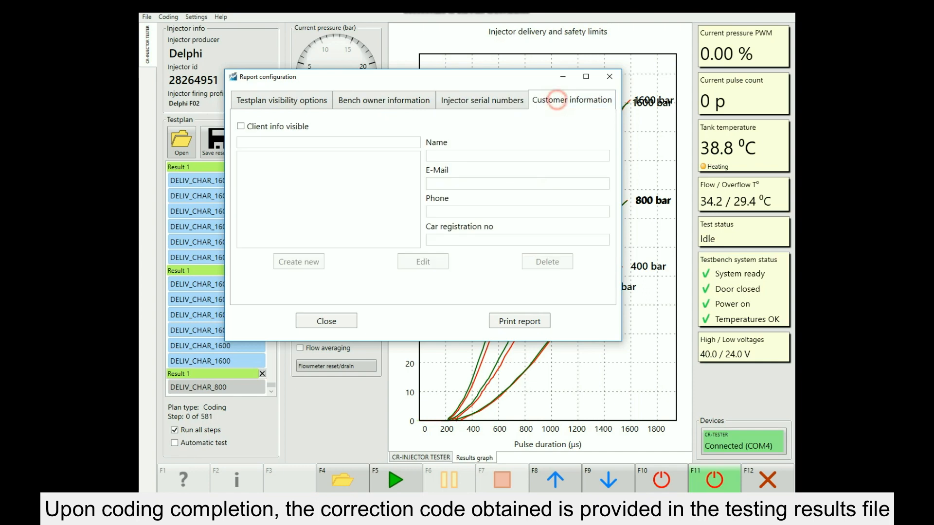
click(240, 126)
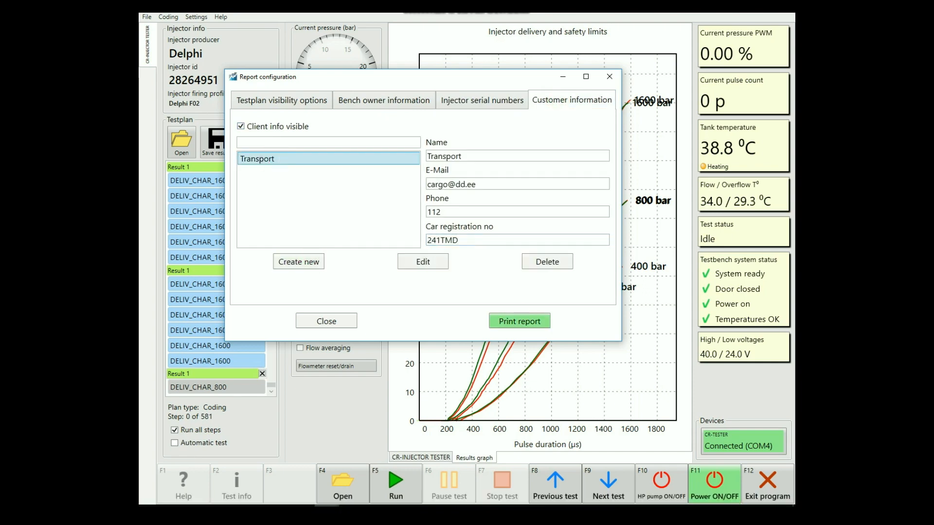
click(517, 321)
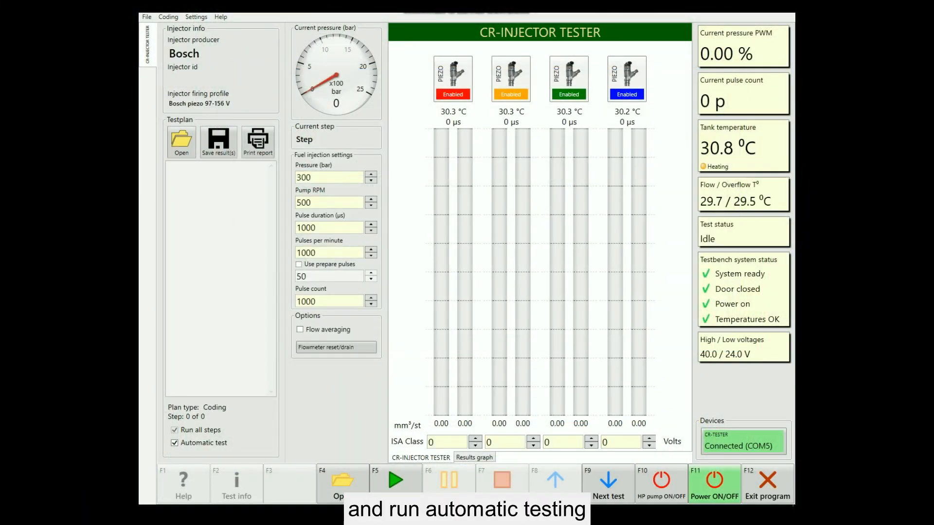
click(181, 142)
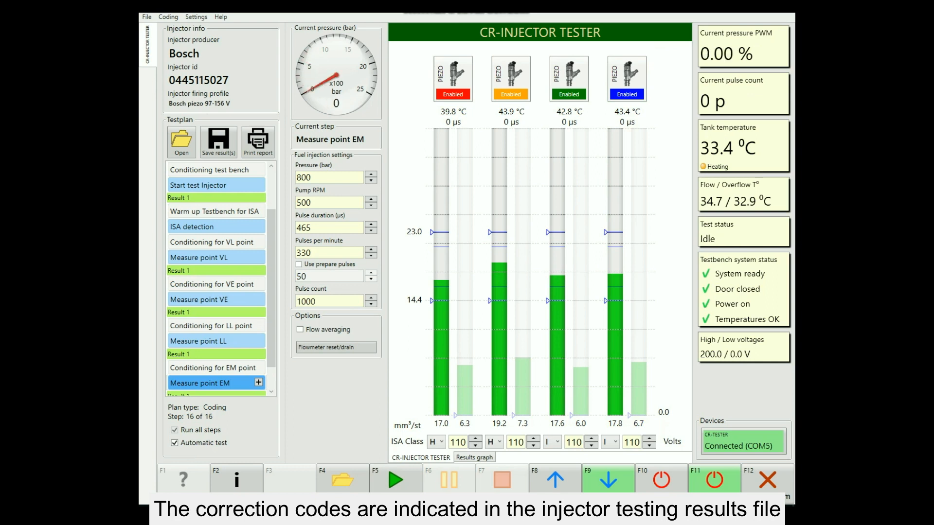
click(168, 16)
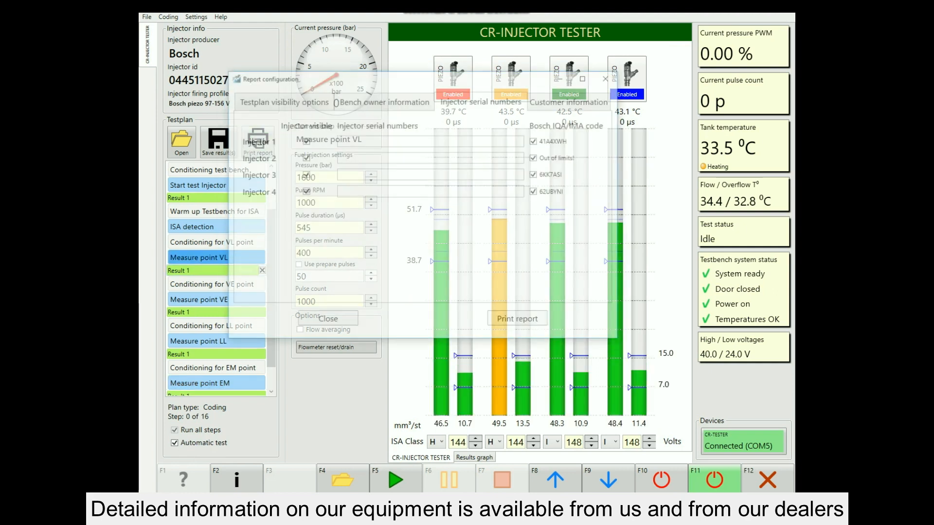
click(517, 317)
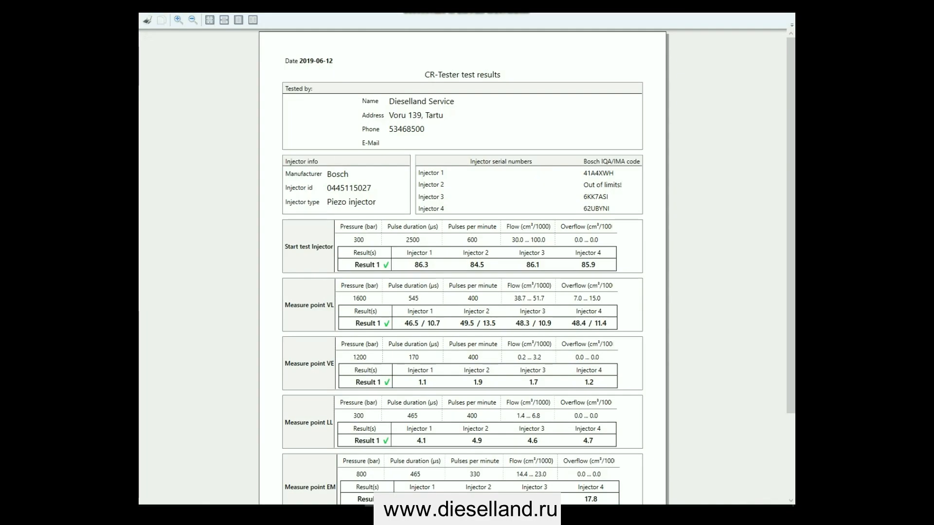
scroll(down, 3)
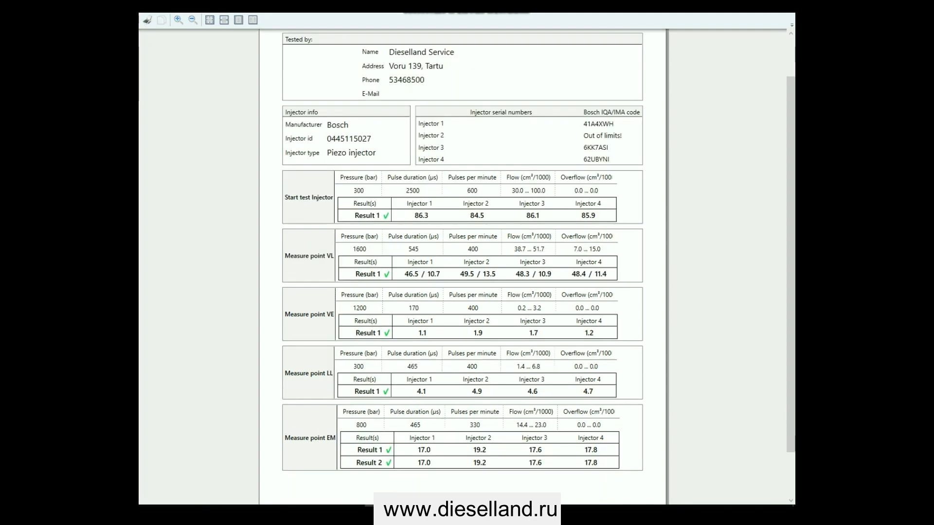